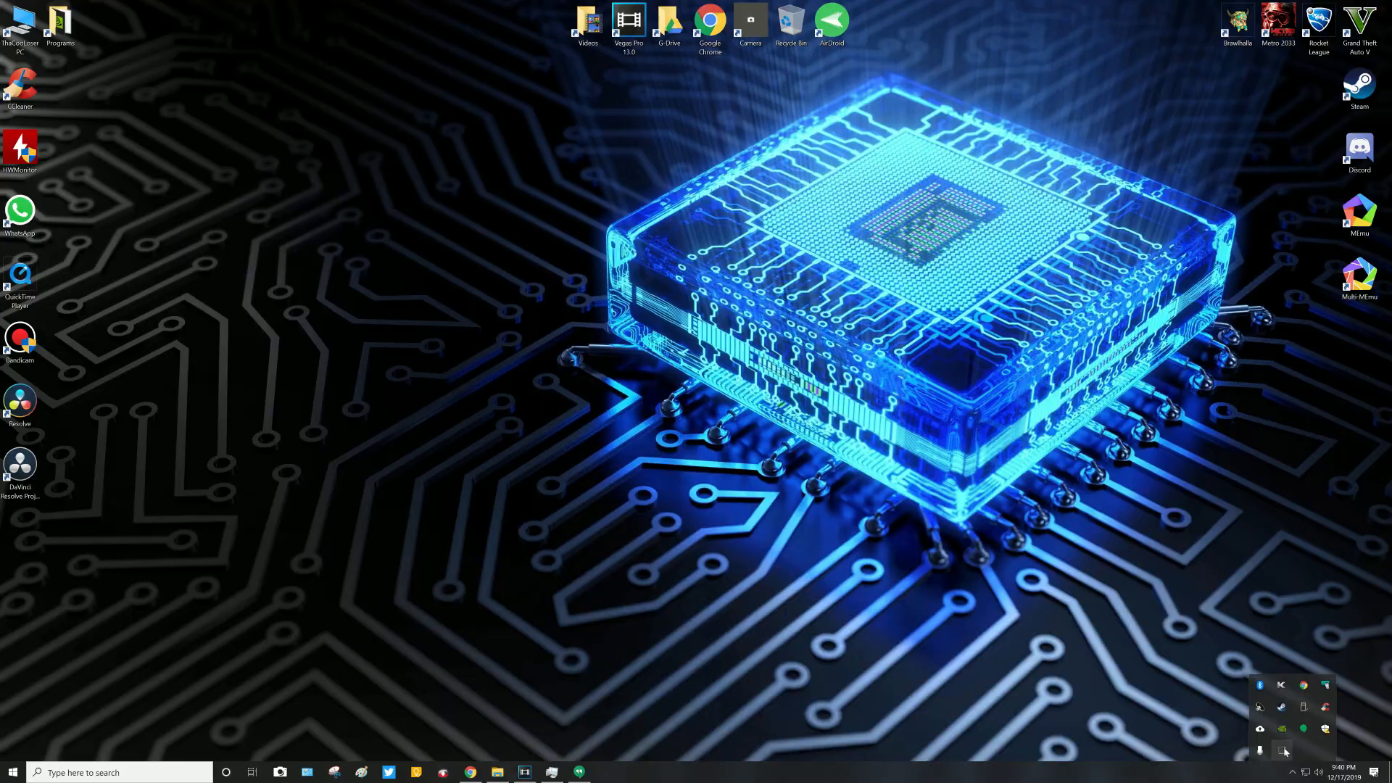
# From the Bluetooth tray icon, start adding a new Bluetooth device to find Kemove61M
pyautogui.rightClick(1261, 685)
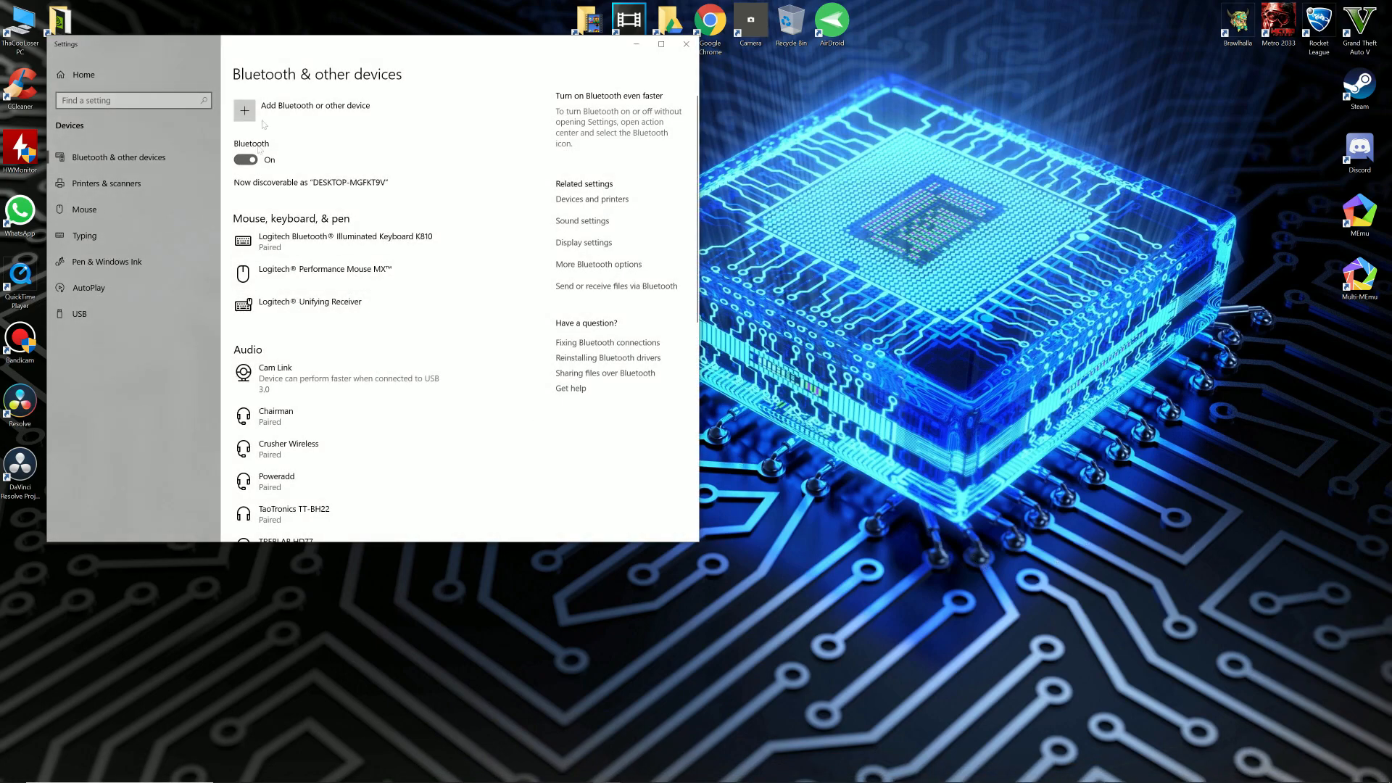
pyautogui.click(244, 110)
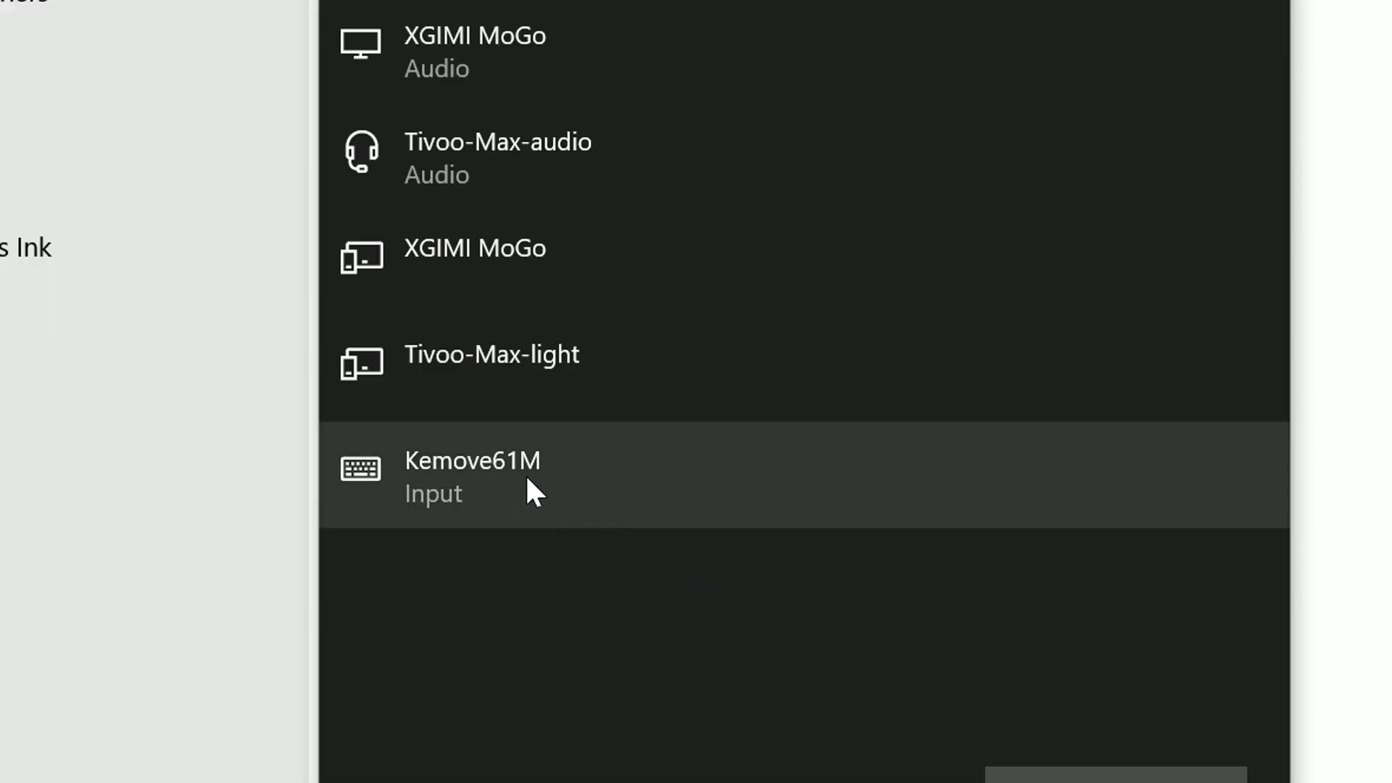
pyautogui.moveTo(542, 497)
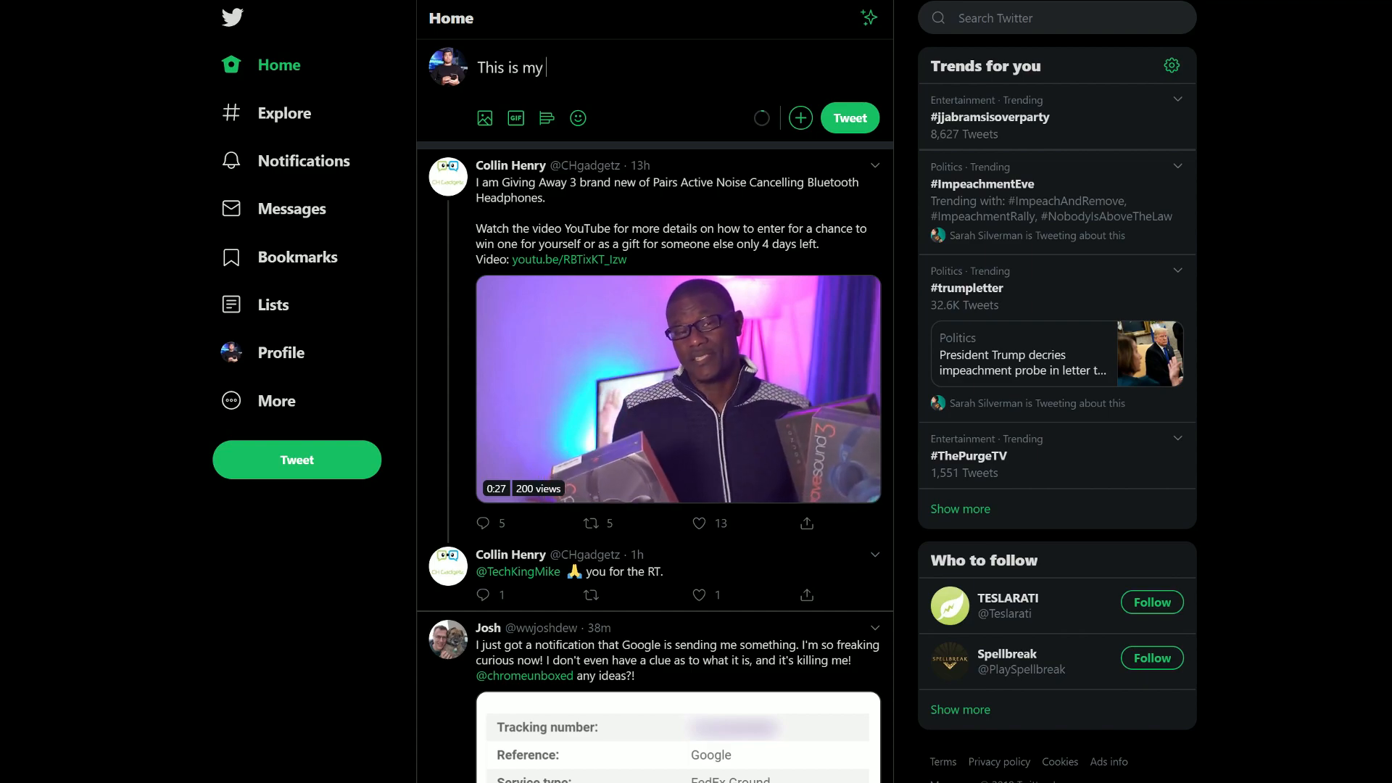
# Type test words into the tweet draft, erasing mistyped text with Backspace
pyautogui.write('dirst')
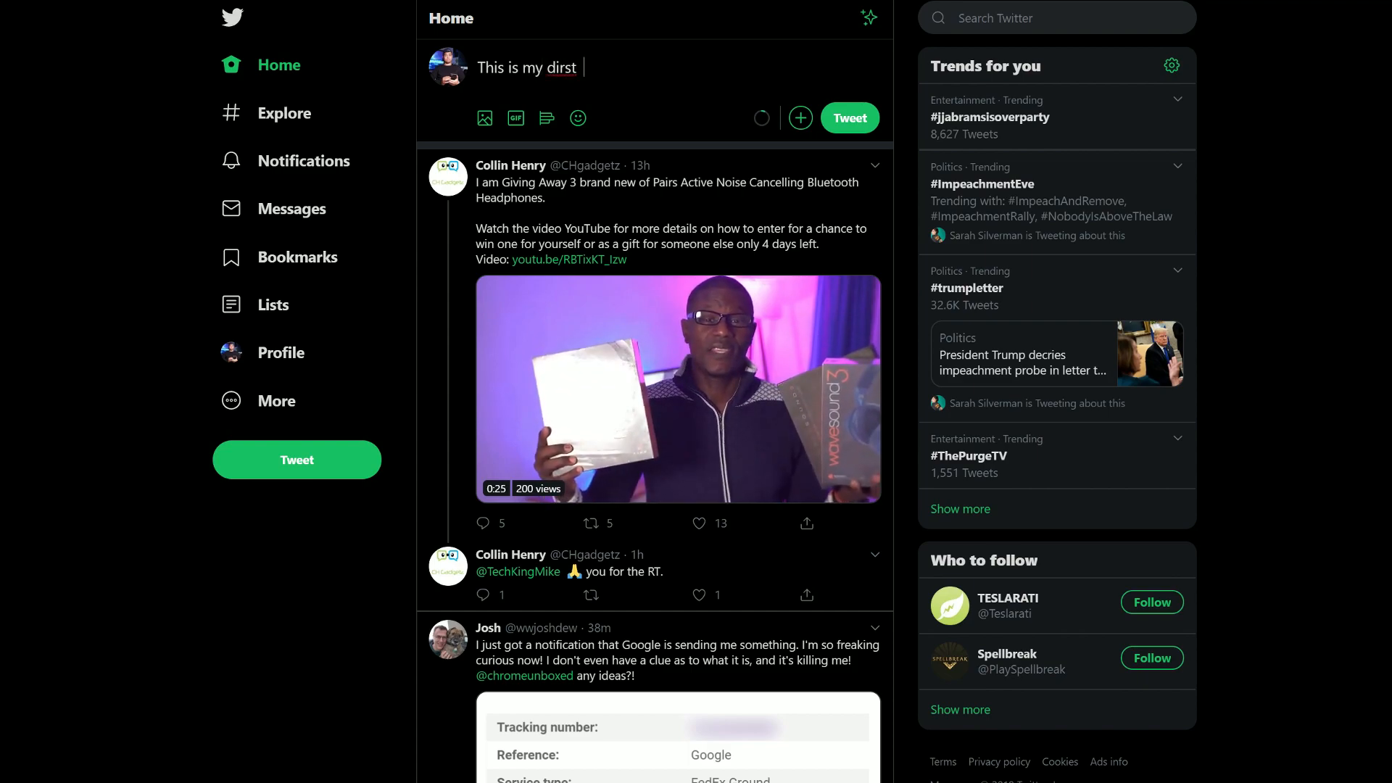
pyautogui.press('Backspace')
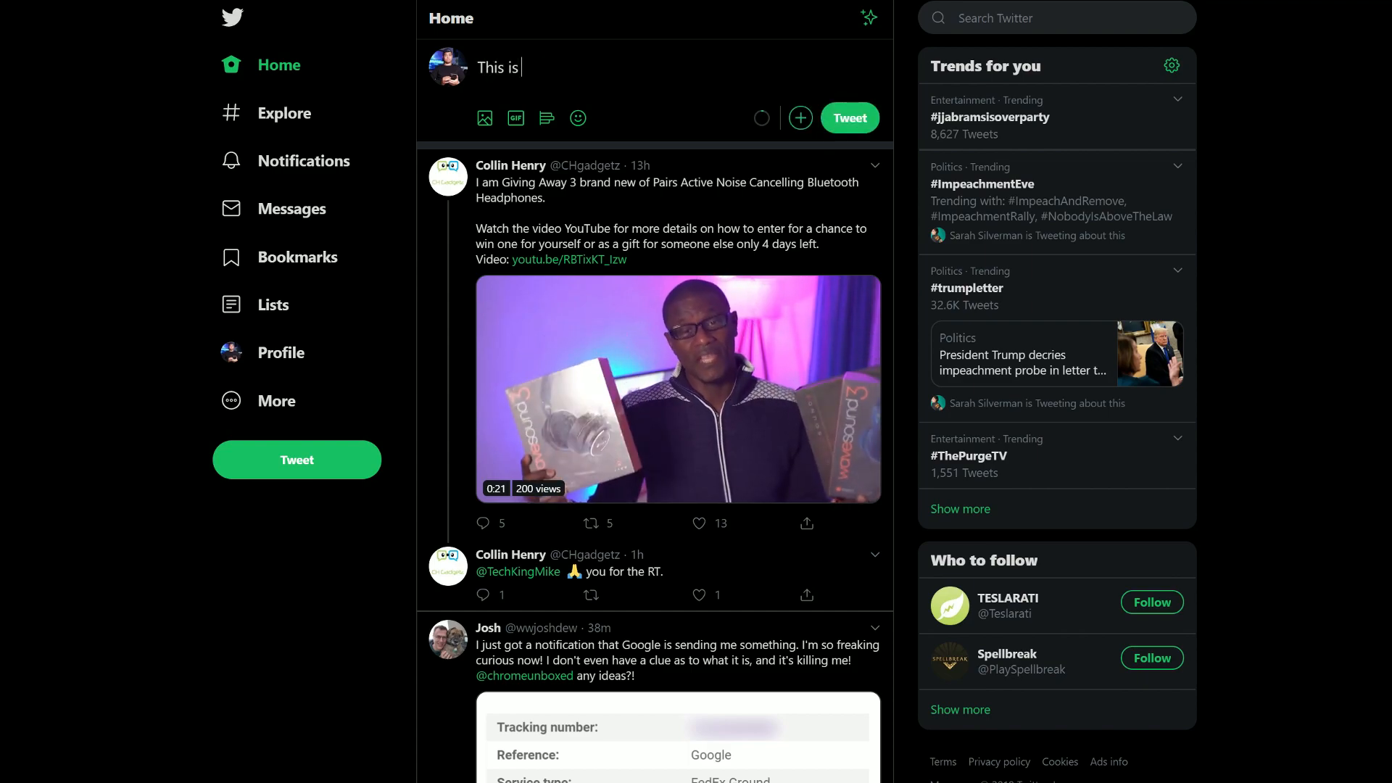
pyautogui.write('my dird')
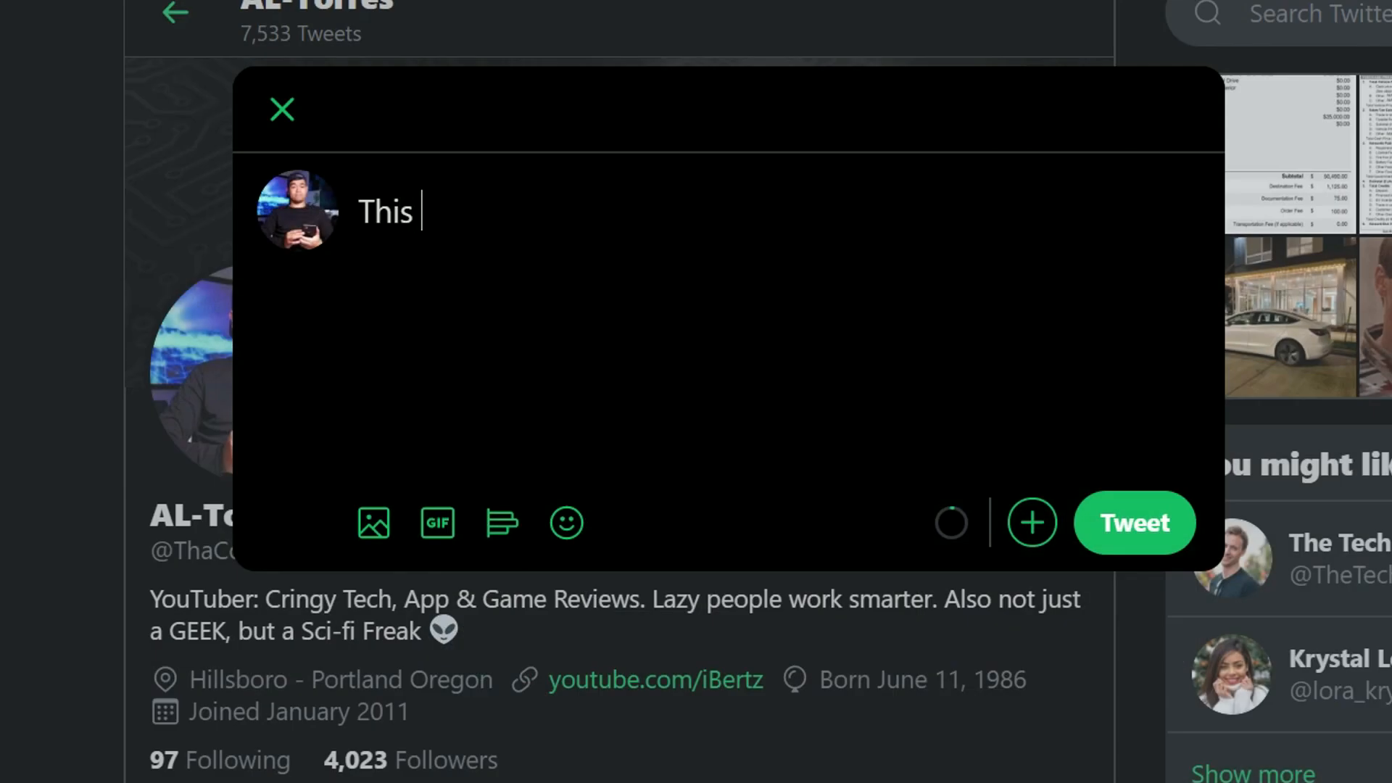
# Finish the draft with 'will be my dirst tweet', then type random letters like 'ddddd' and 'sdff'
pyautogui.write('will be my d')
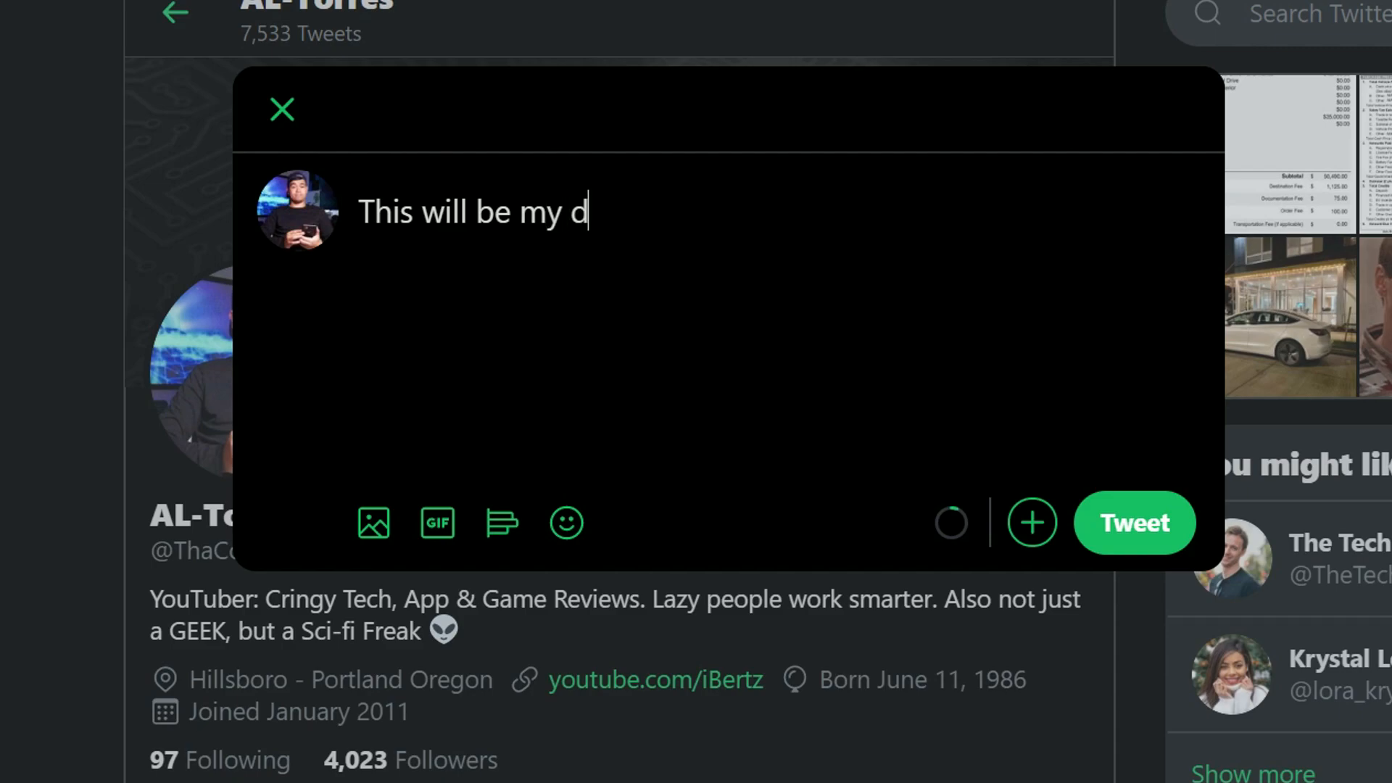
pyautogui.write('irst tweet')
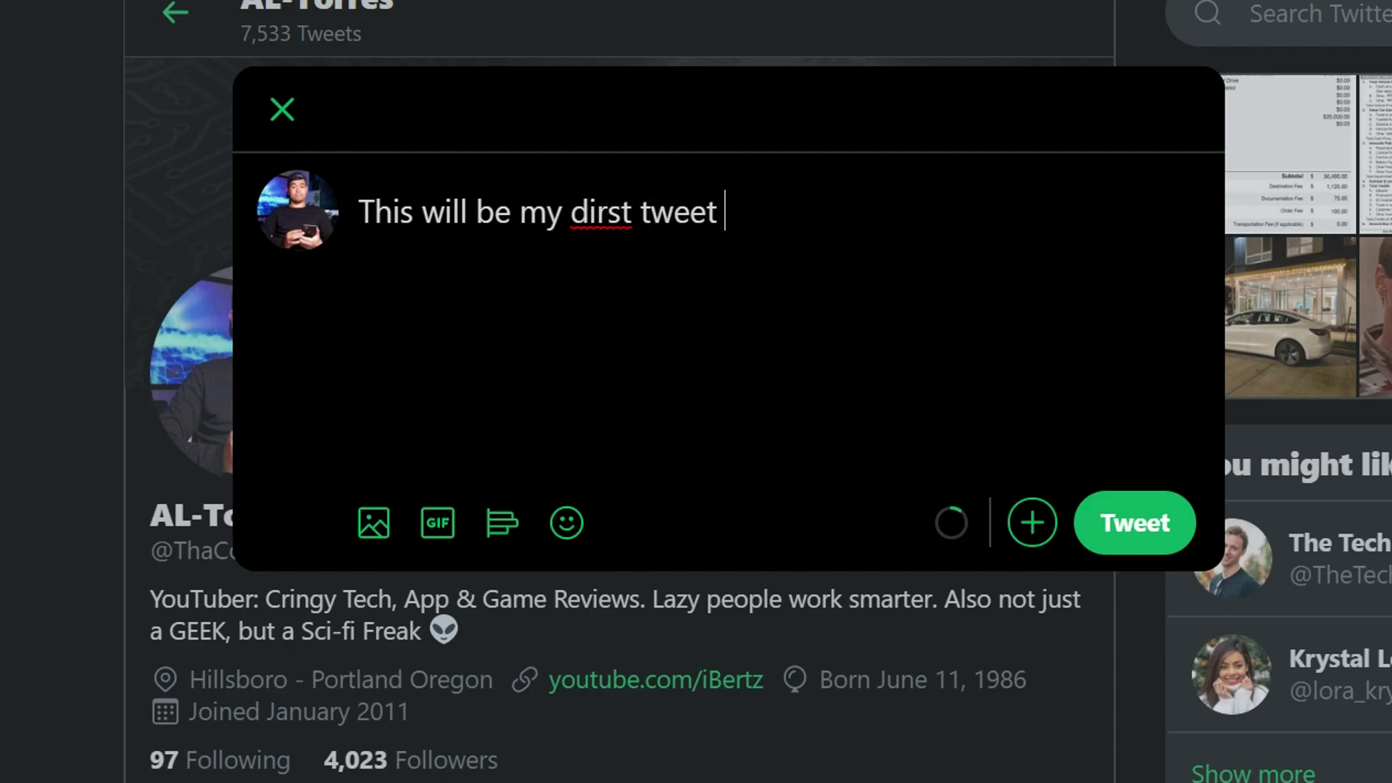
pyautogui.write('d')
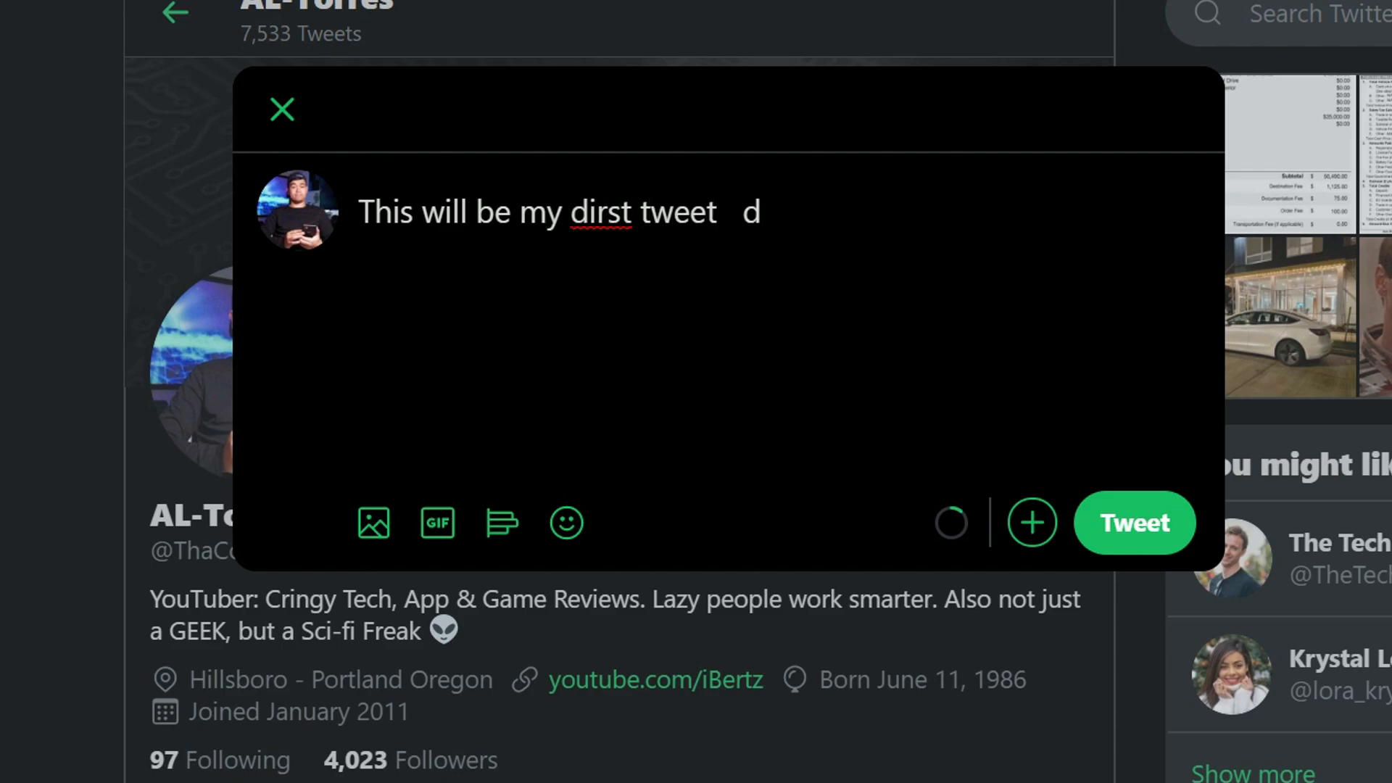
pyautogui.write('ddddd')
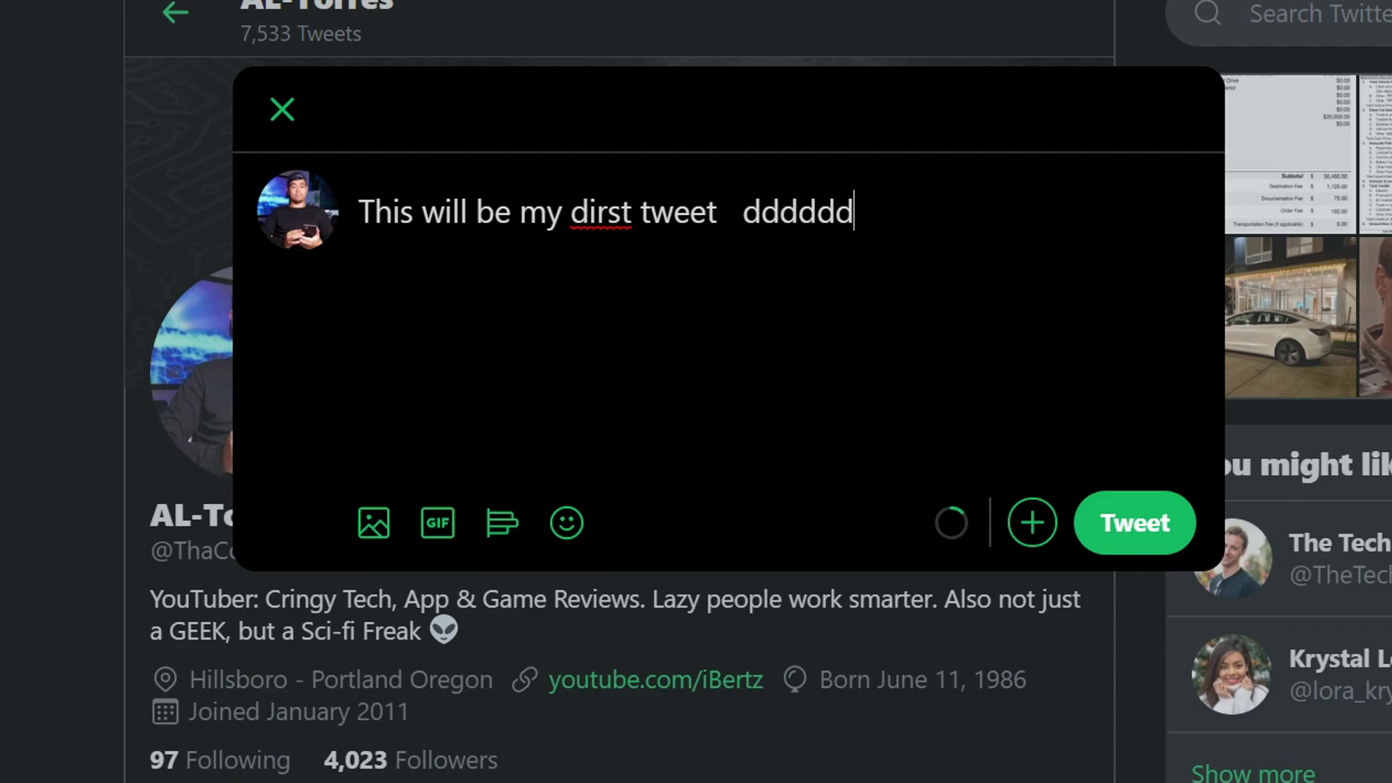
pyautogui.write('dfffdddfdfdda')
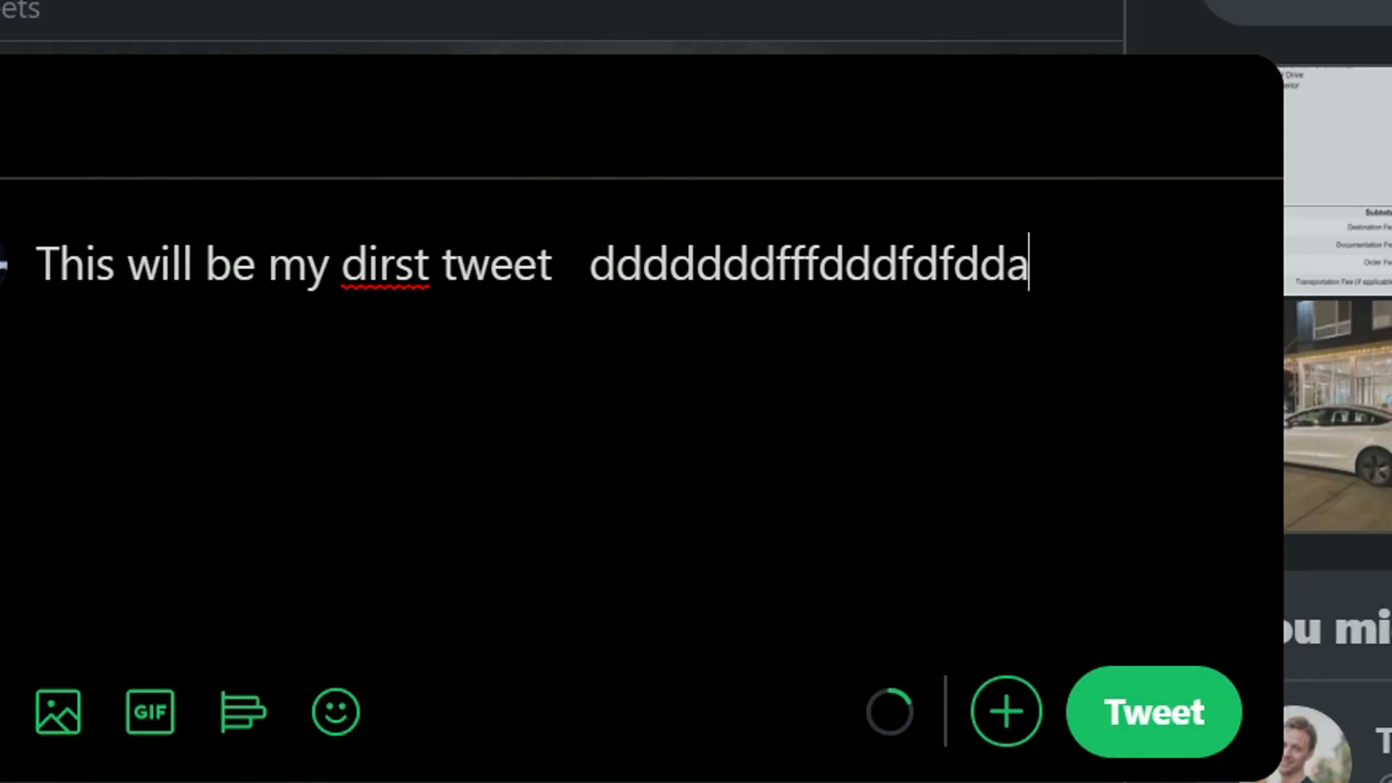
pyautogui.write('sdff')
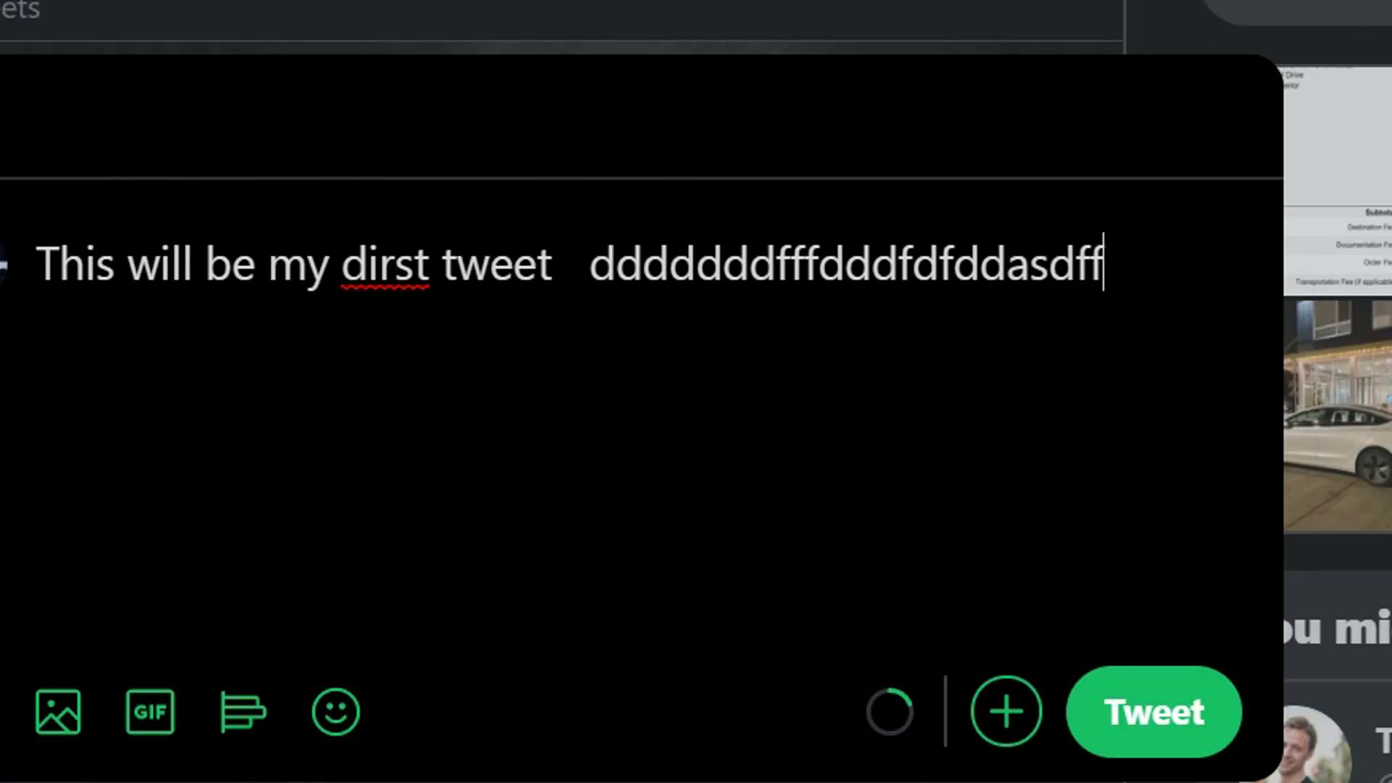